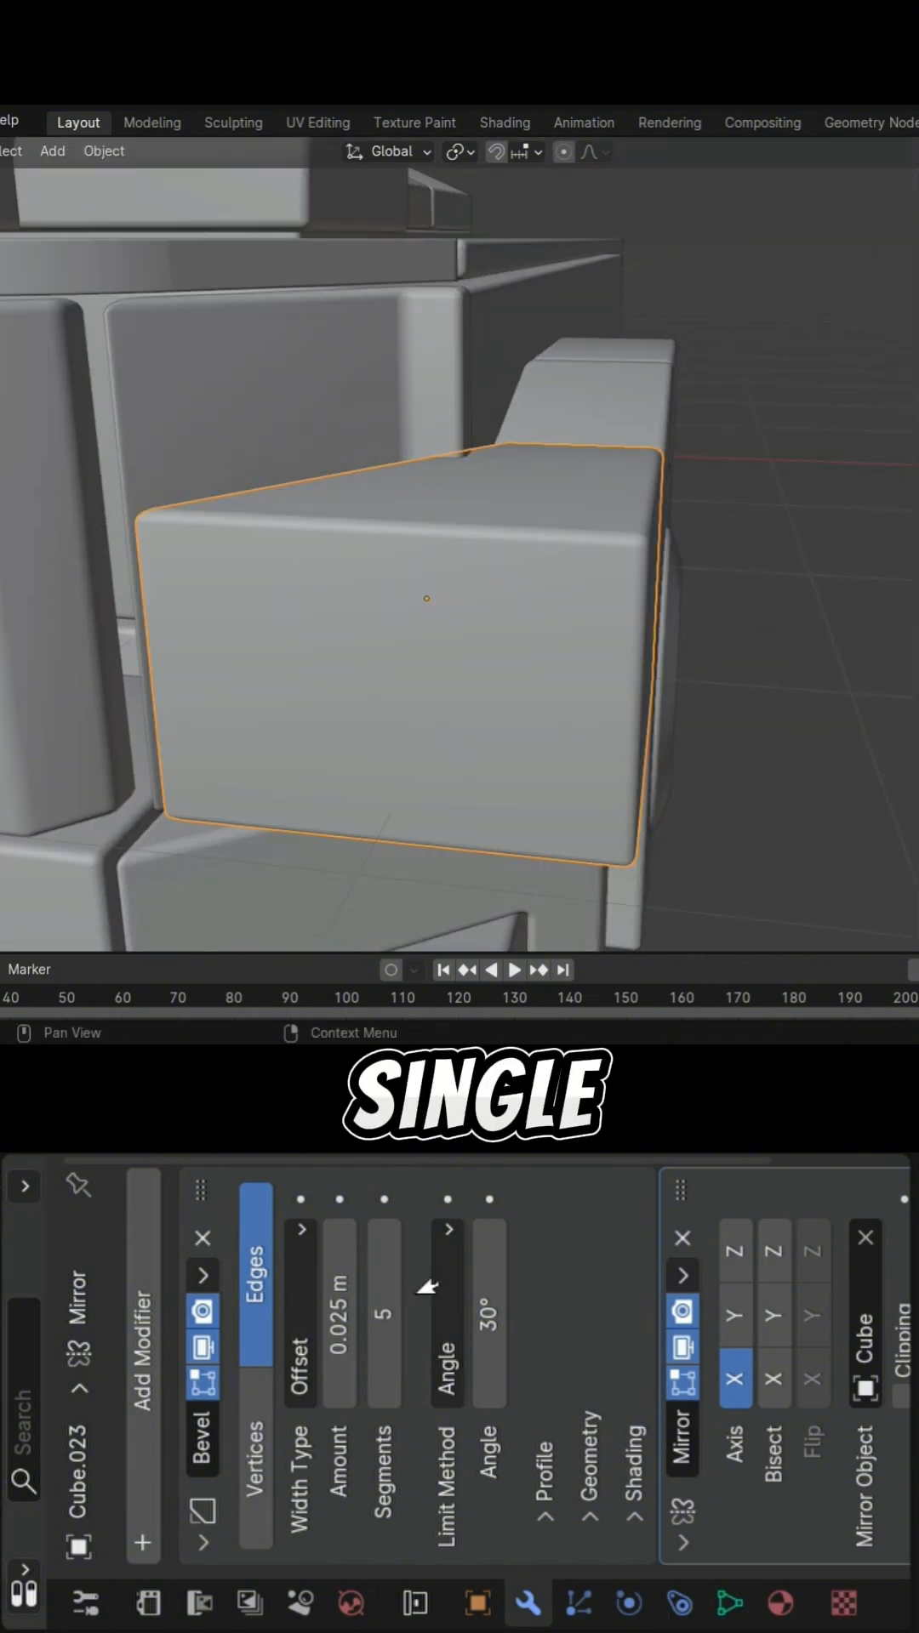
# - Tighten the side panel block's five-segment bevel from 0.025 m to 0.01 m
pyautogui.press('Tab')
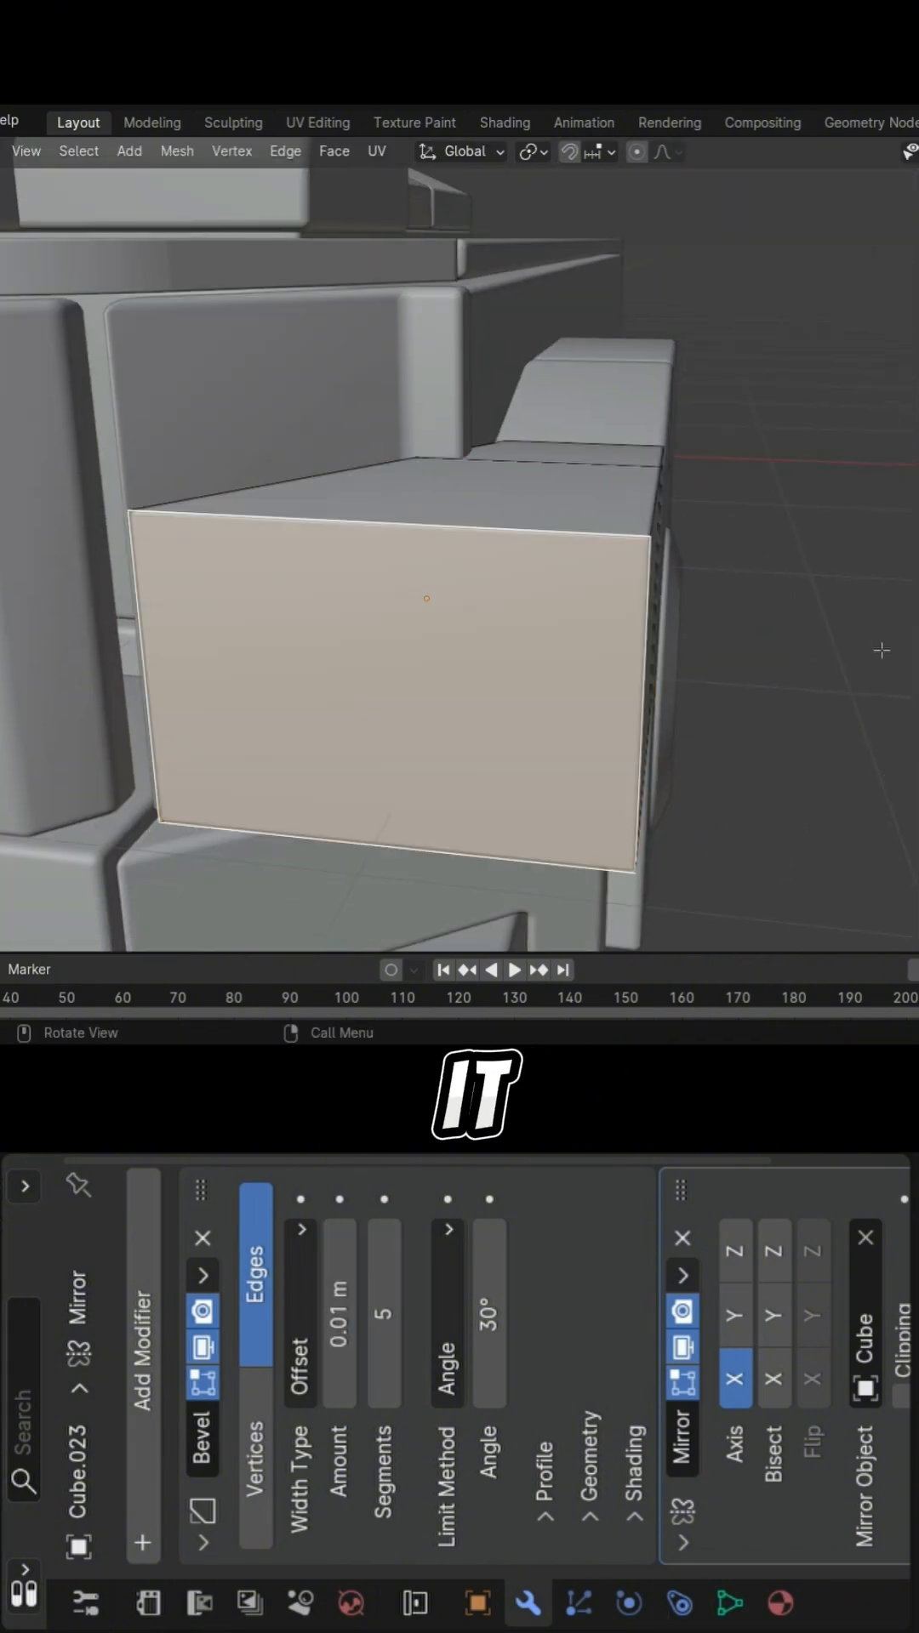
pyautogui.press('Tab')
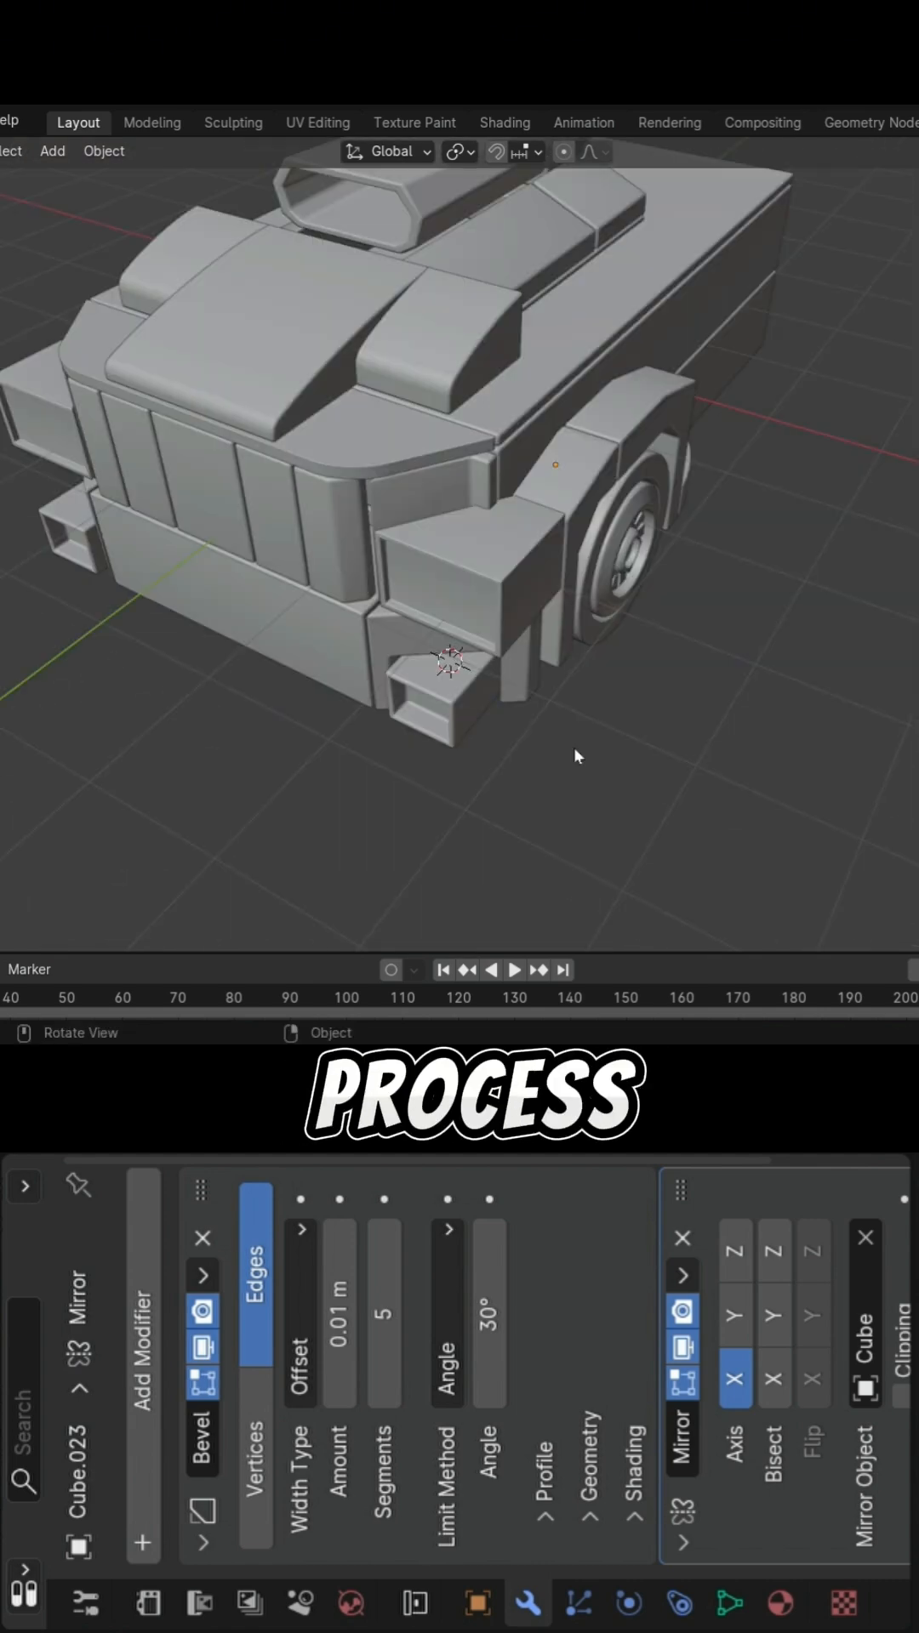
# - Move the front detail piece's vertices along an axis so they line up with the body
pyautogui.press('Tab')
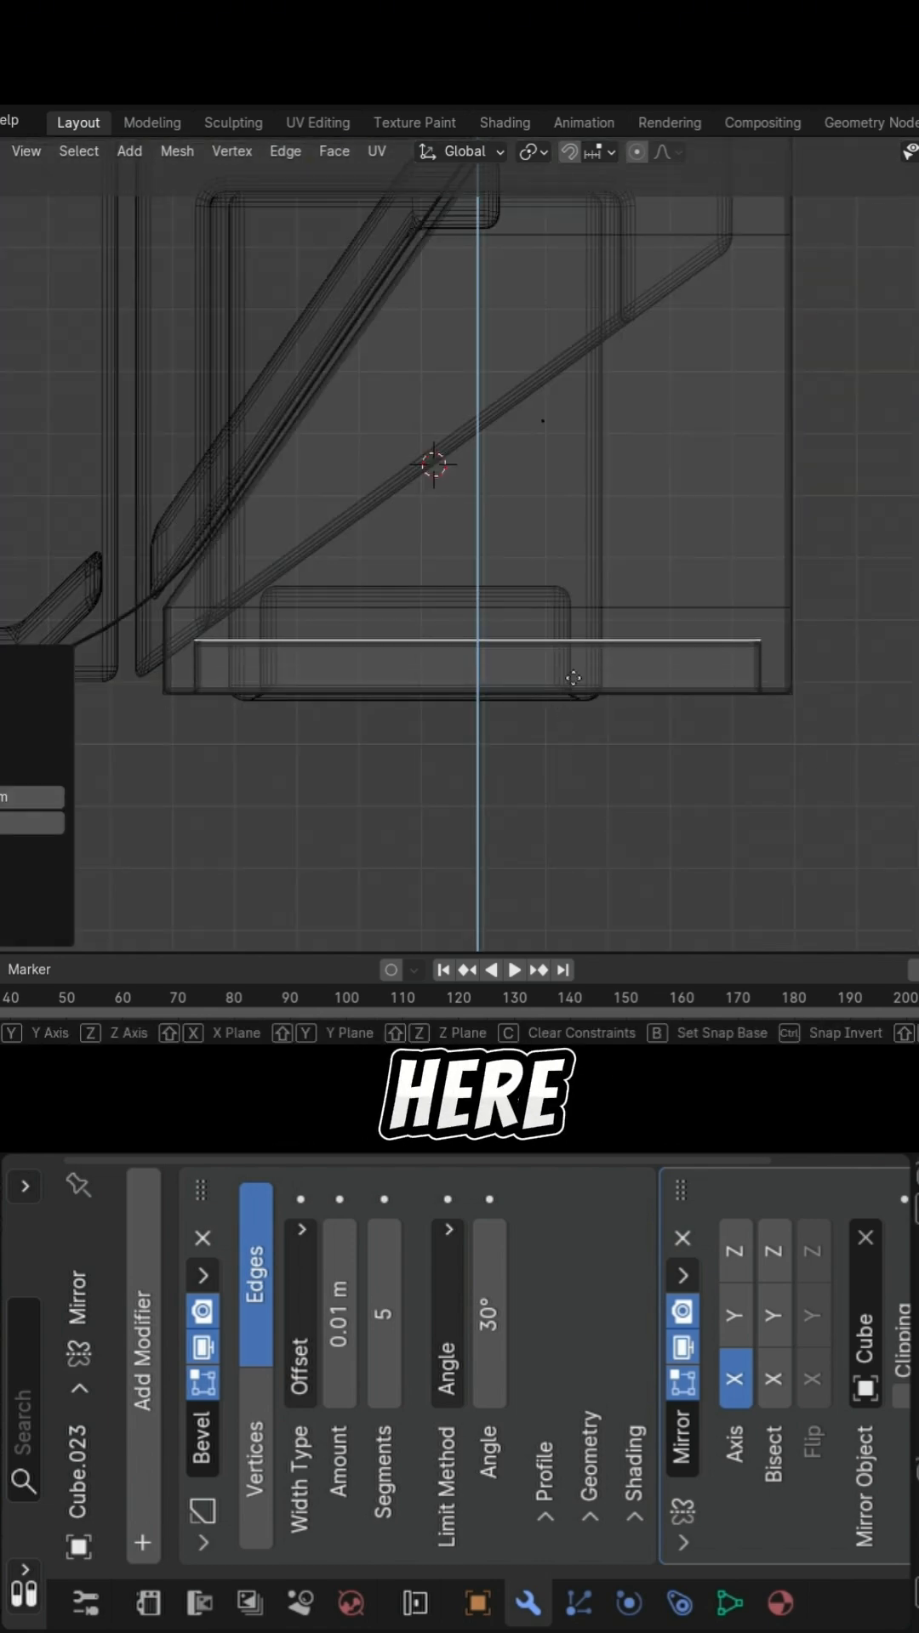
pyautogui.press('Tab')
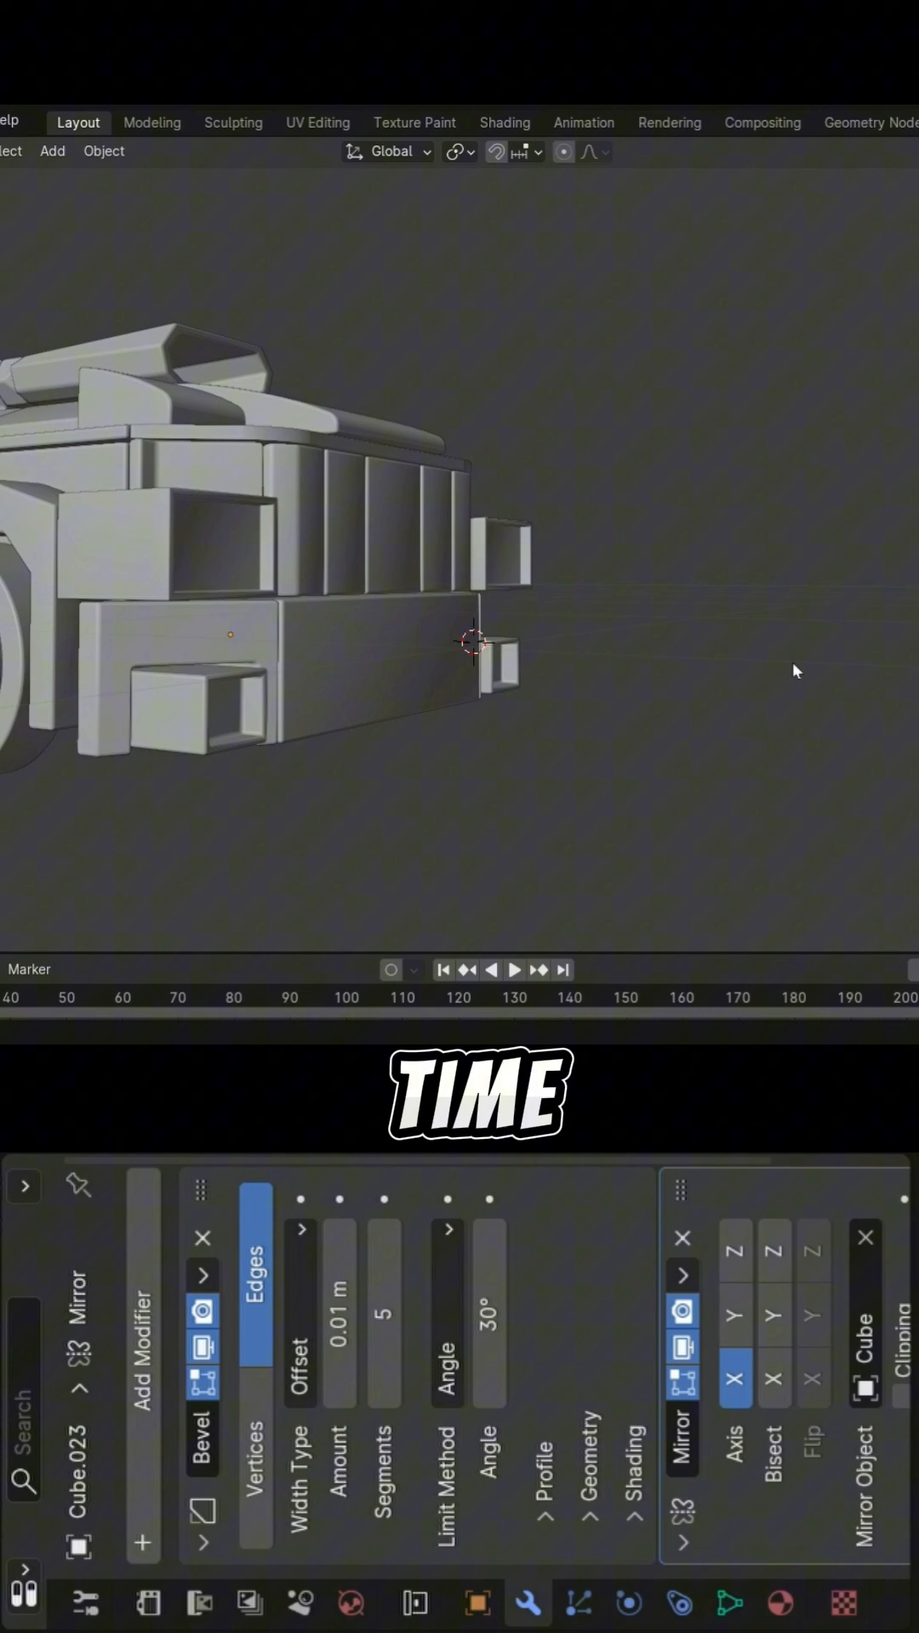